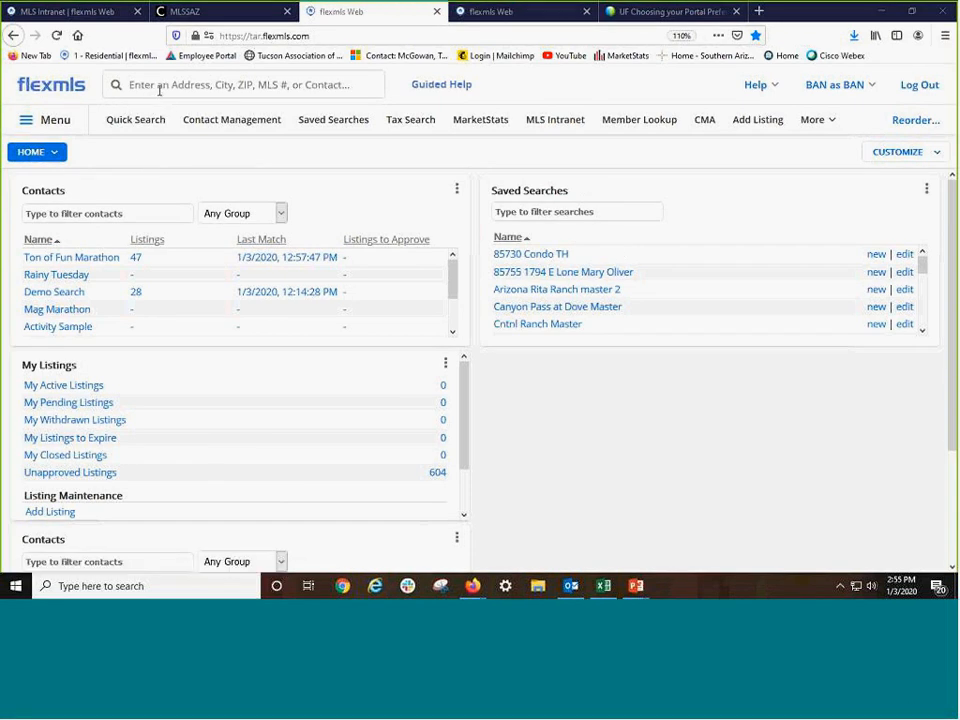
- Go to the Quick Search page and switch to the 1 - Residential search
click(240, 84)
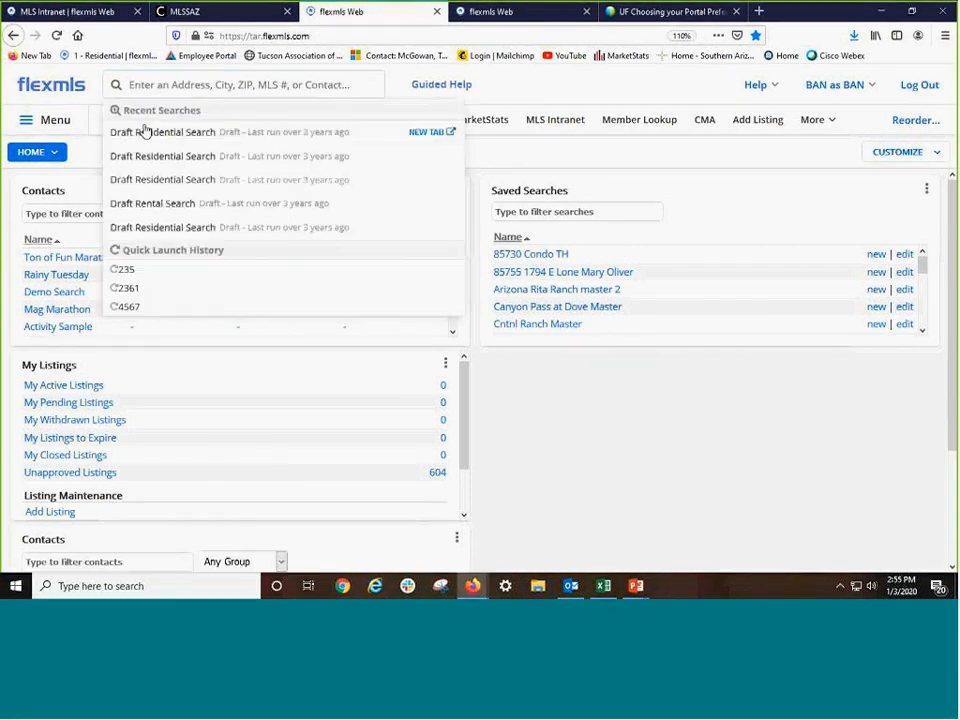
click(135, 119)
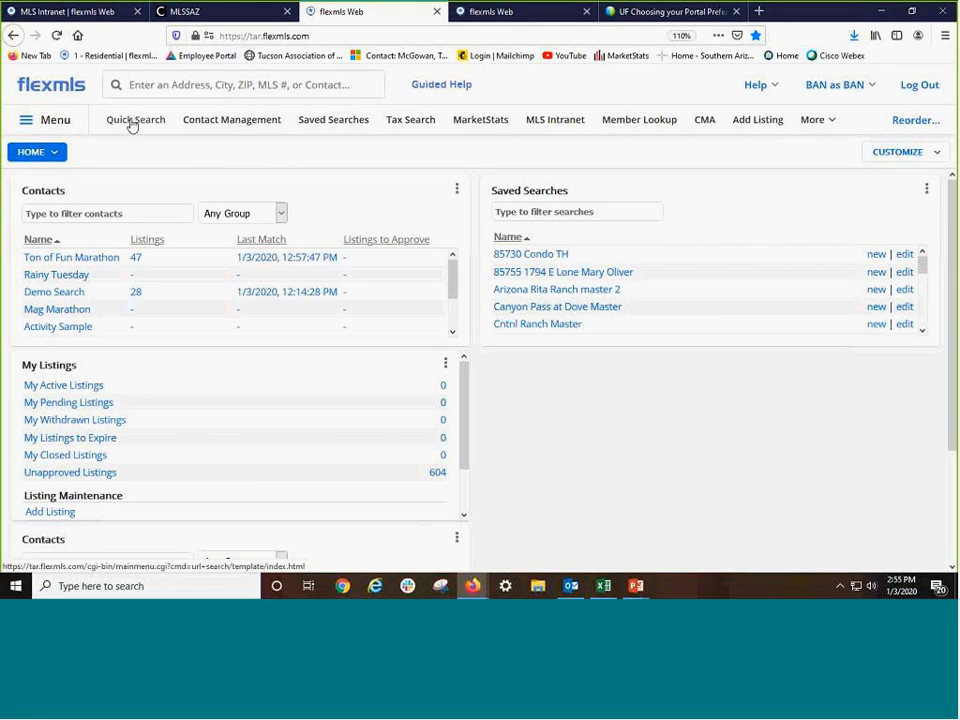
click(135, 119)
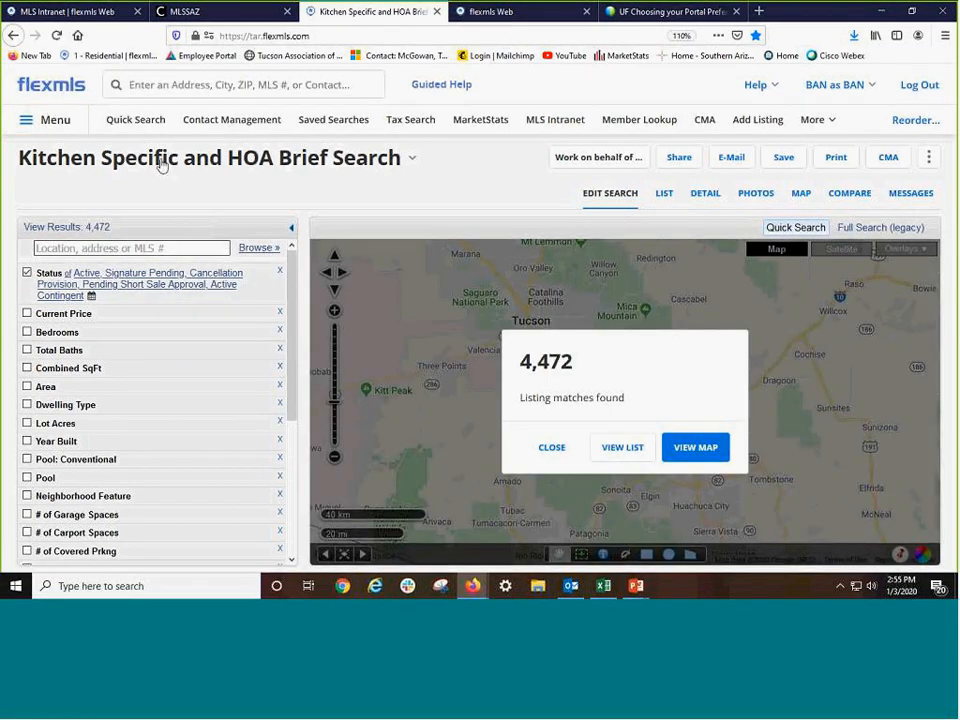
click(411, 157)
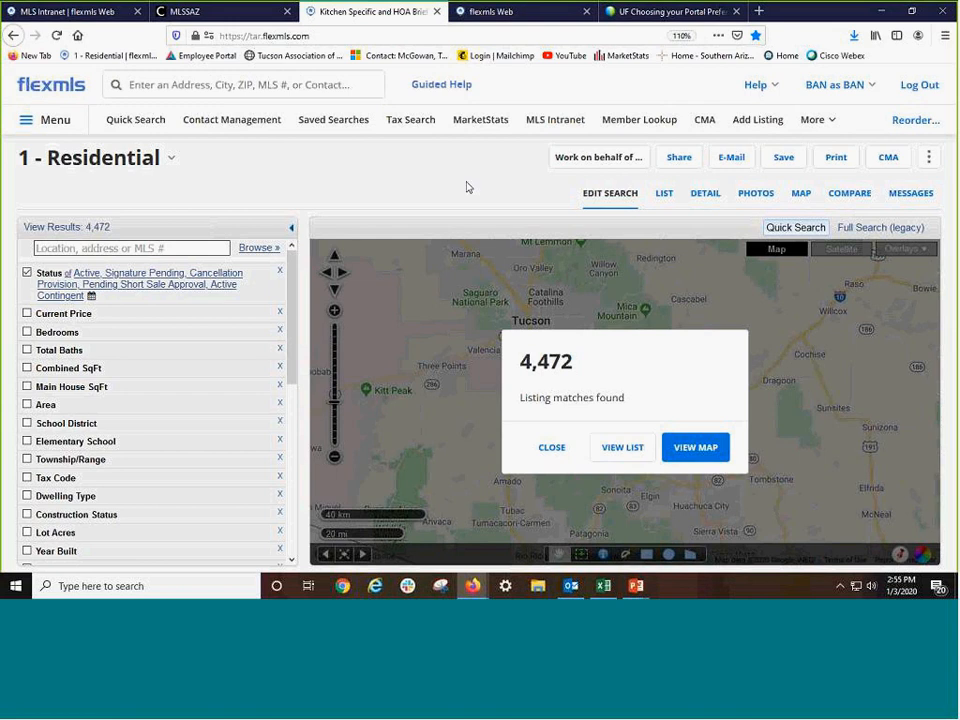
mouse_move(181, 147)
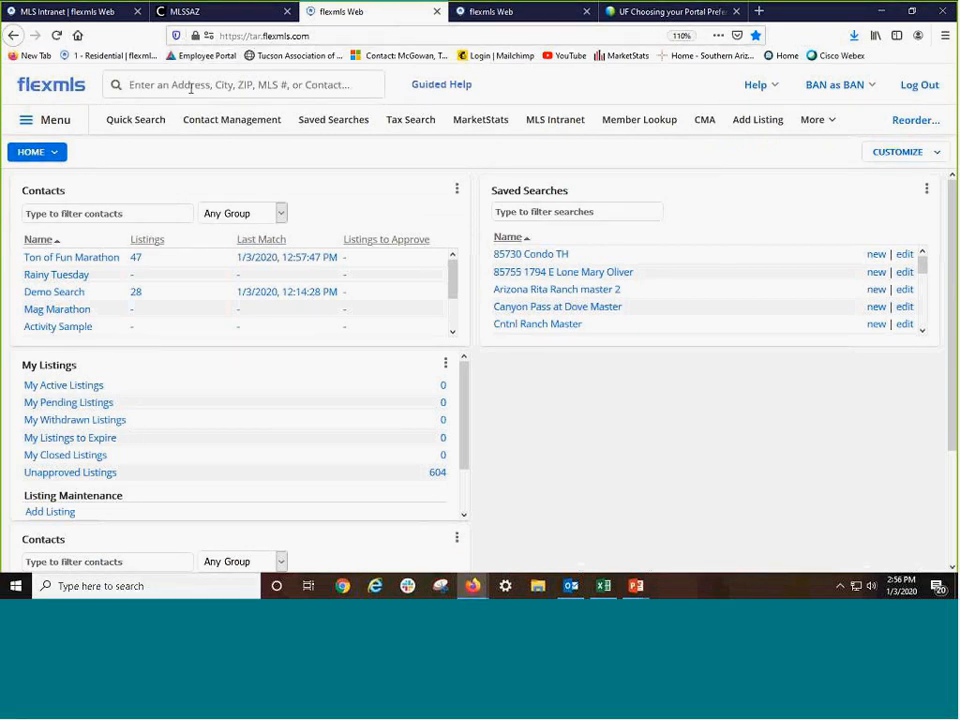
click(245, 84)
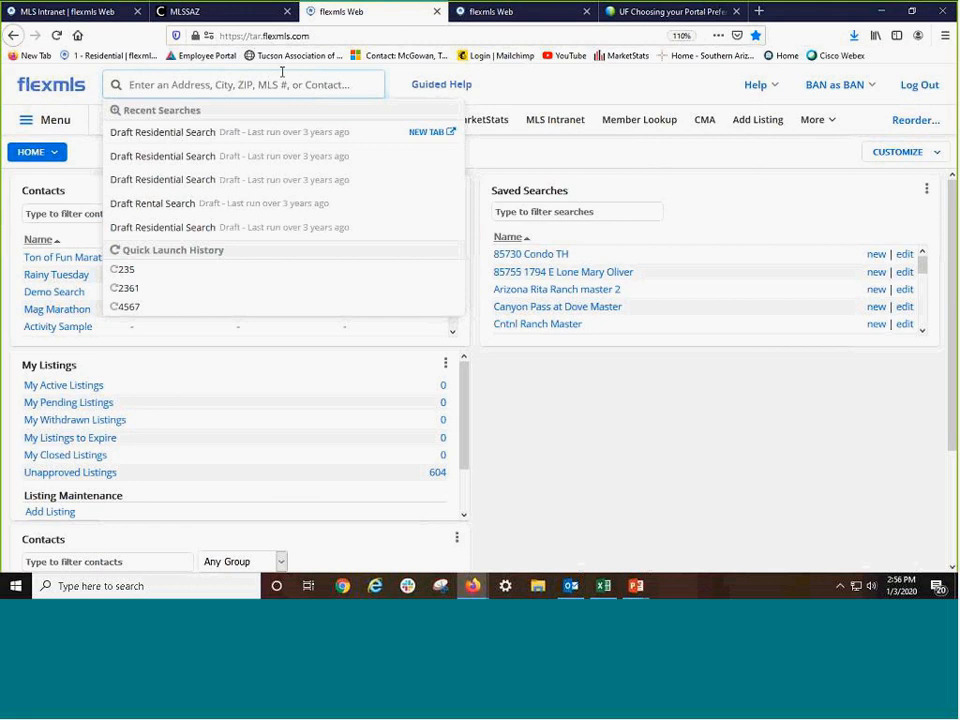
text(12355)
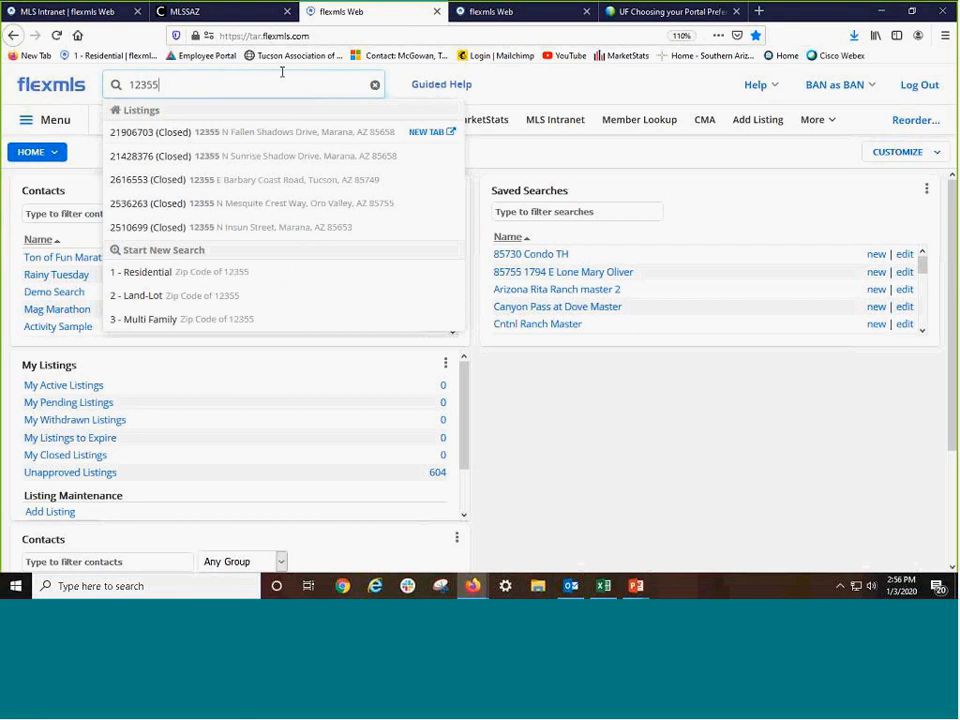
mouse_move(360, 132)
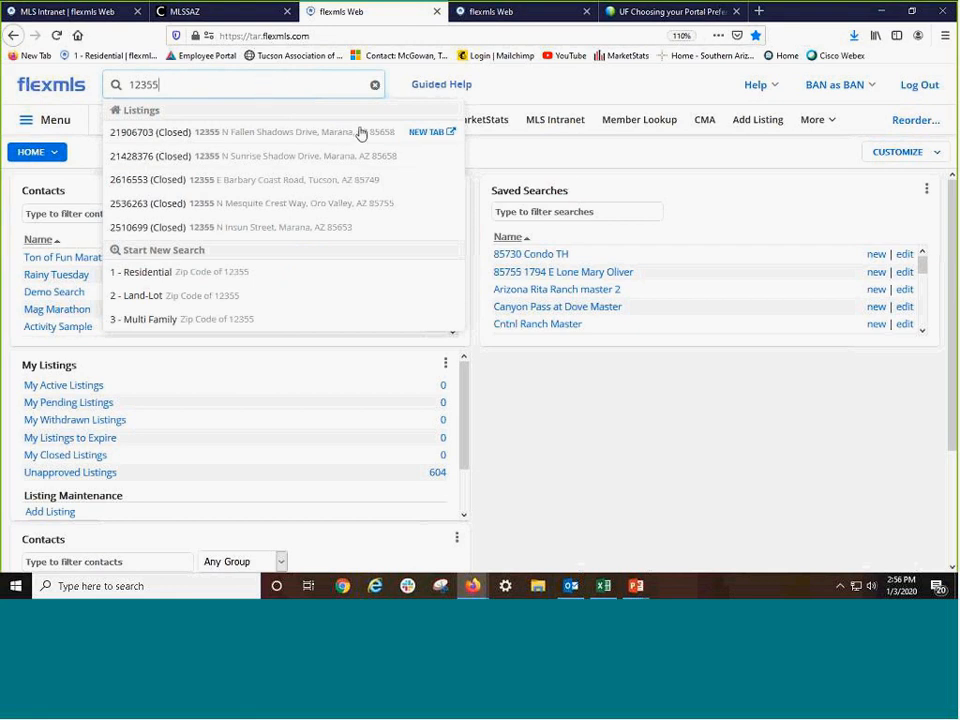
mouse_move(428, 132)
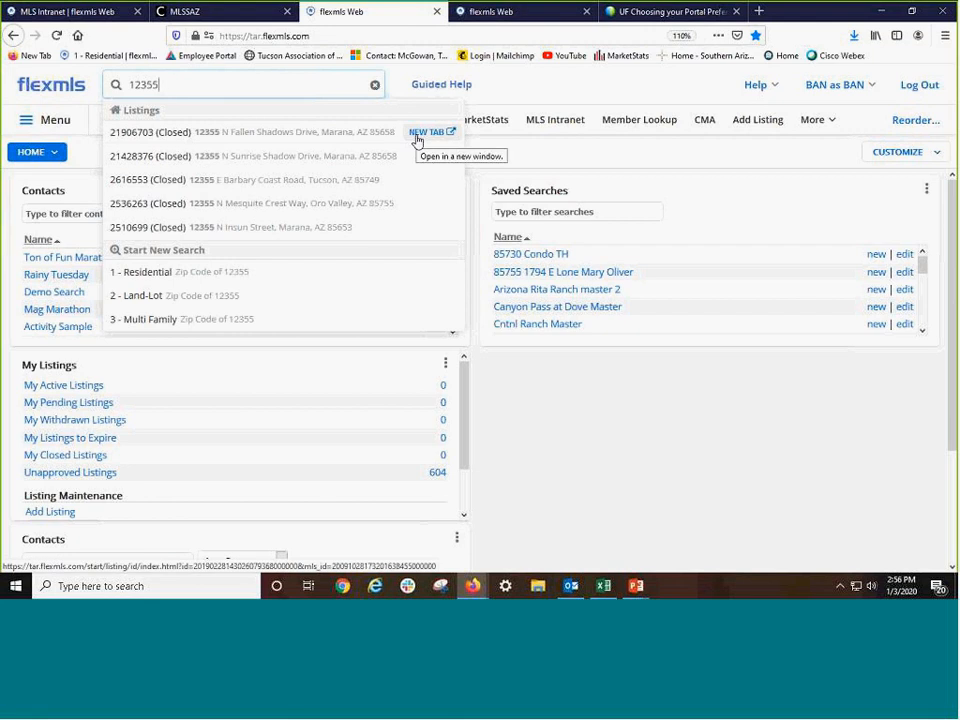
click(428, 131)
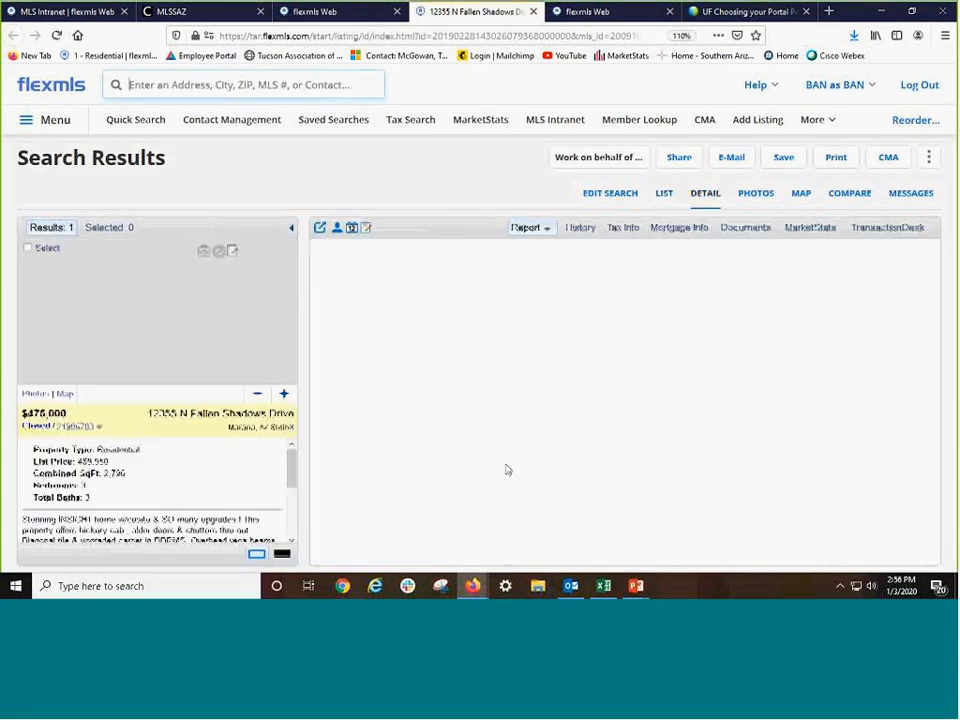
- Return to the Quick Search tab and clear 12355 from the one-stop search box
click(340, 11)
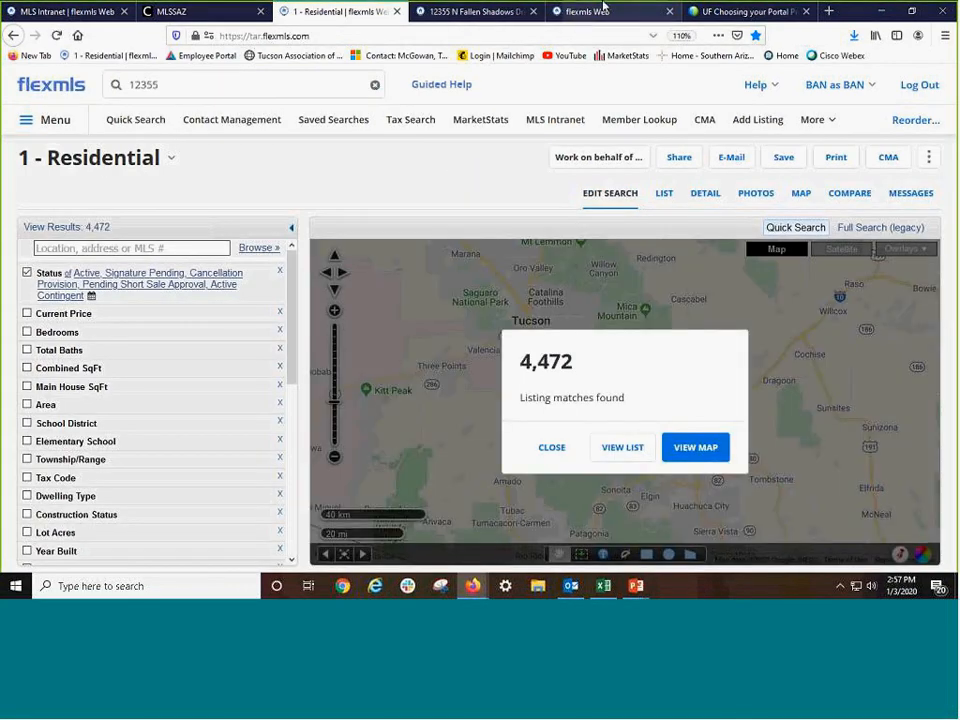
mouse_move(418, 380)
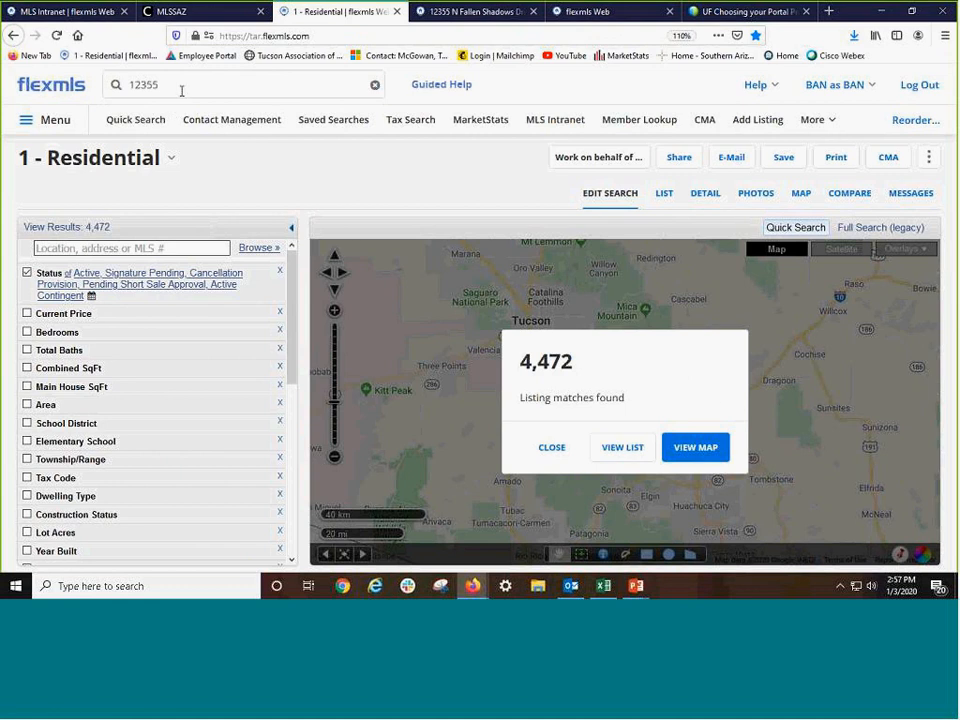
mouse_move(150, 514)
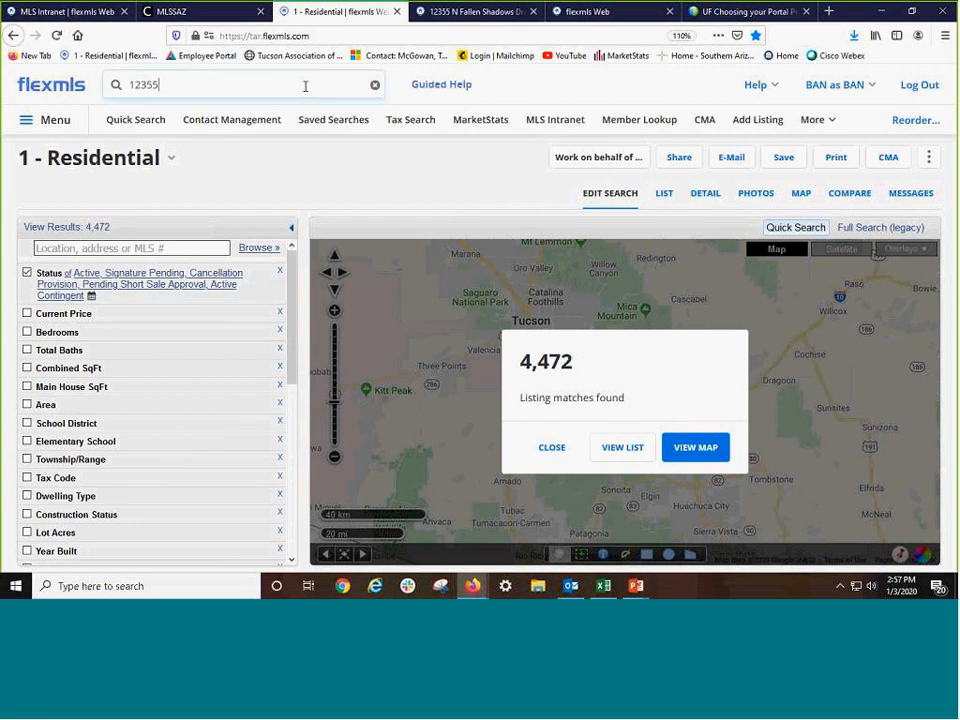
click(375, 84)
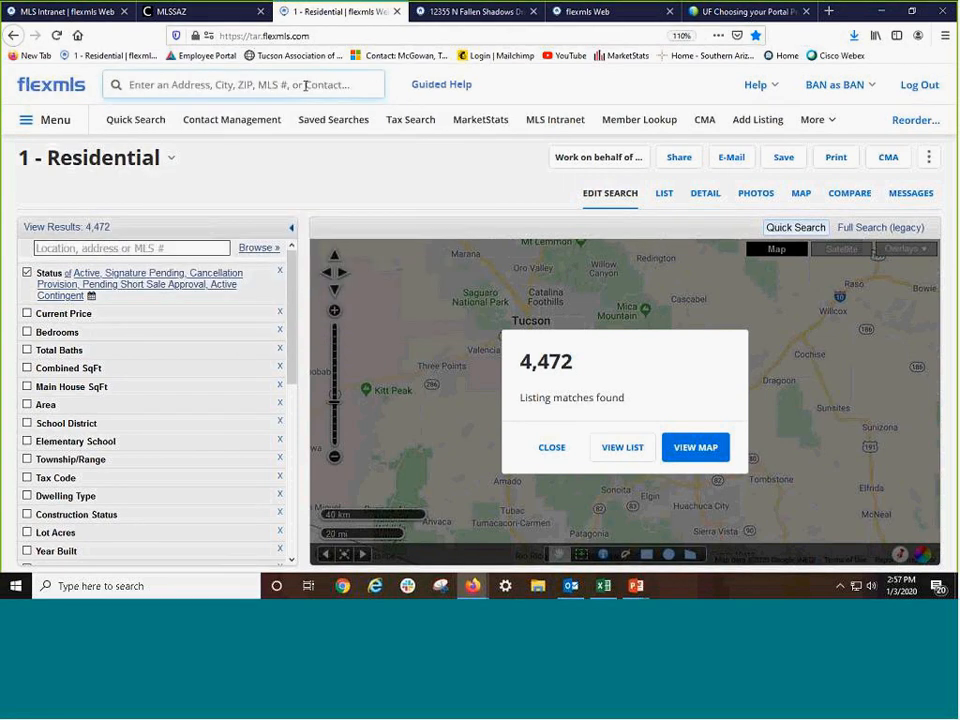
text(3024)
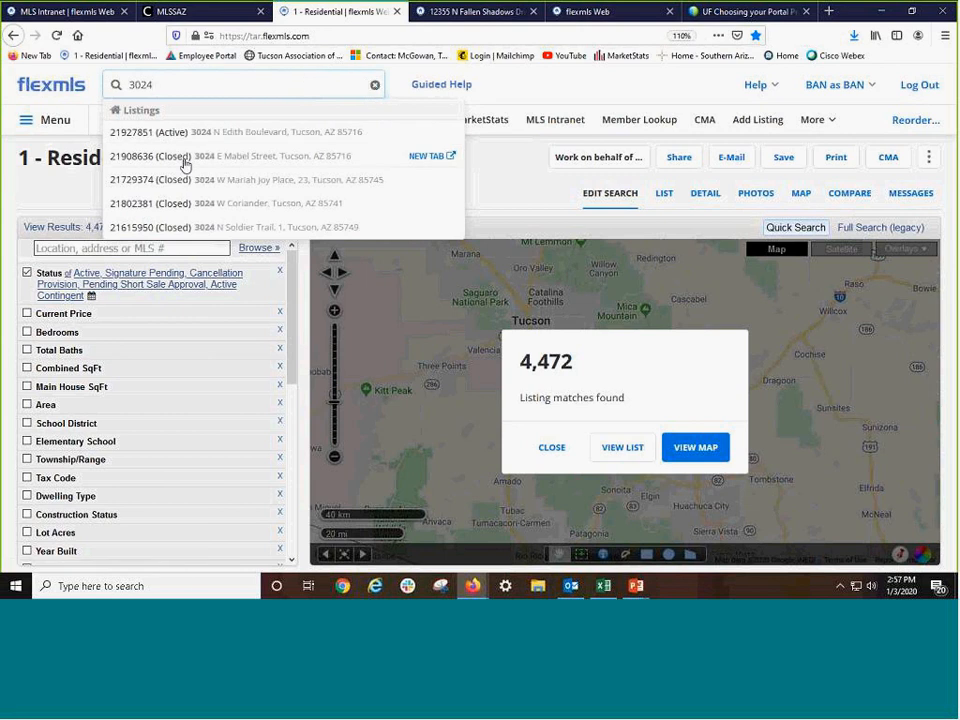
mouse_move(416, 166)
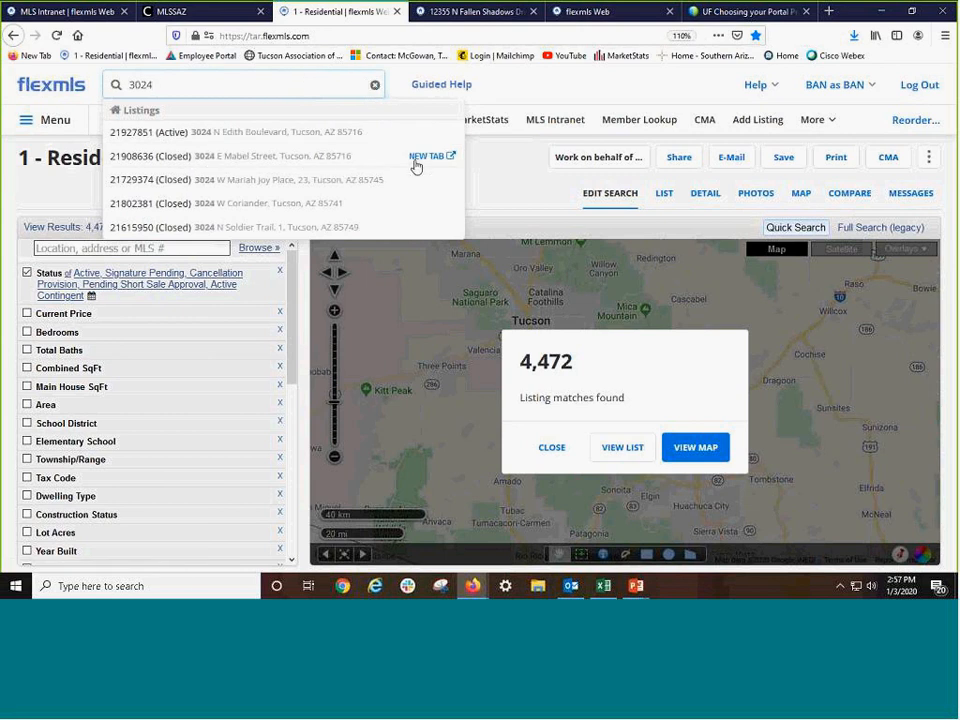
click(428, 155)
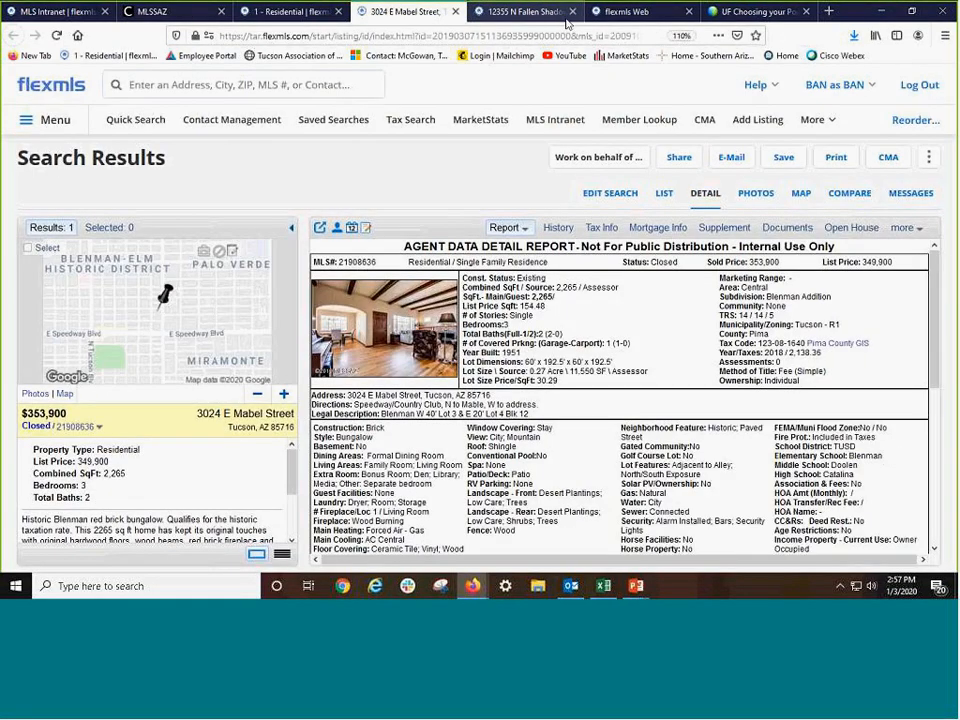
click(525, 11)
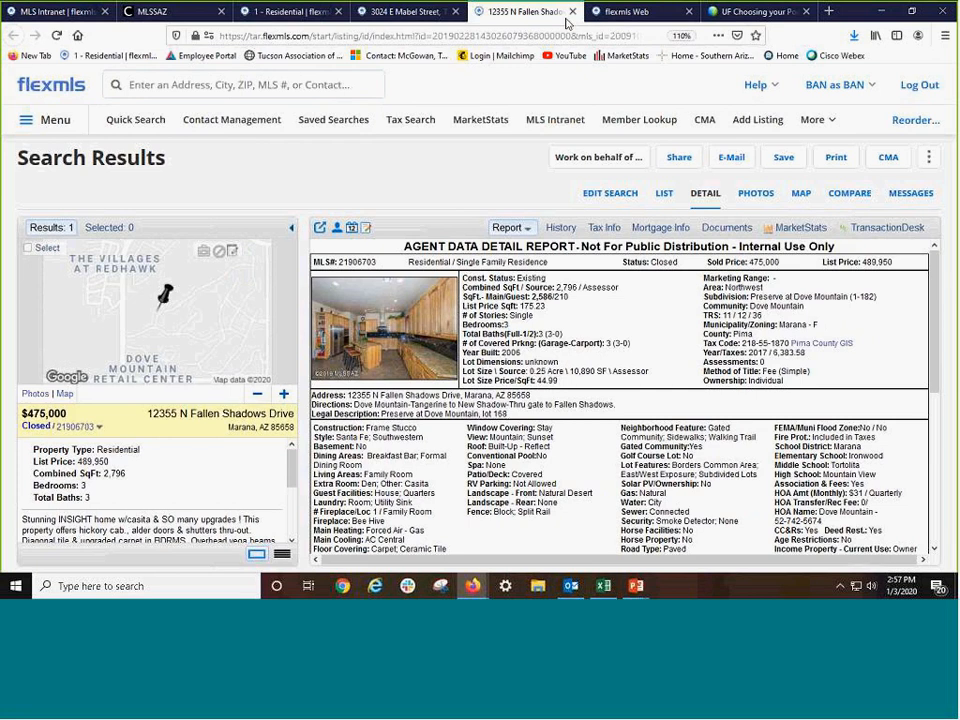
click(290, 11)
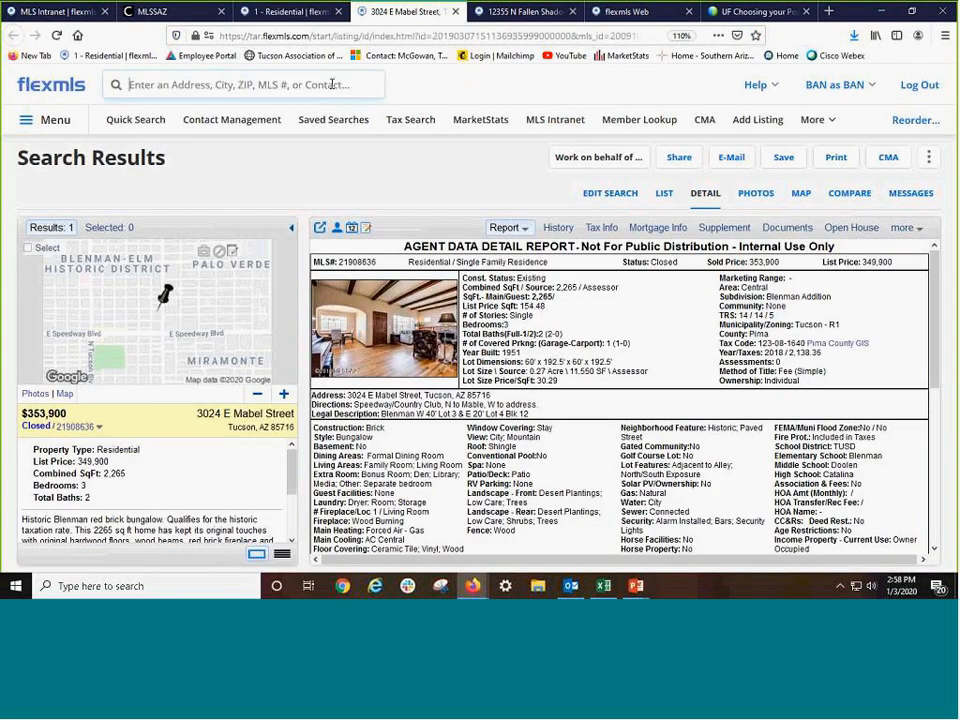
click(245, 84)
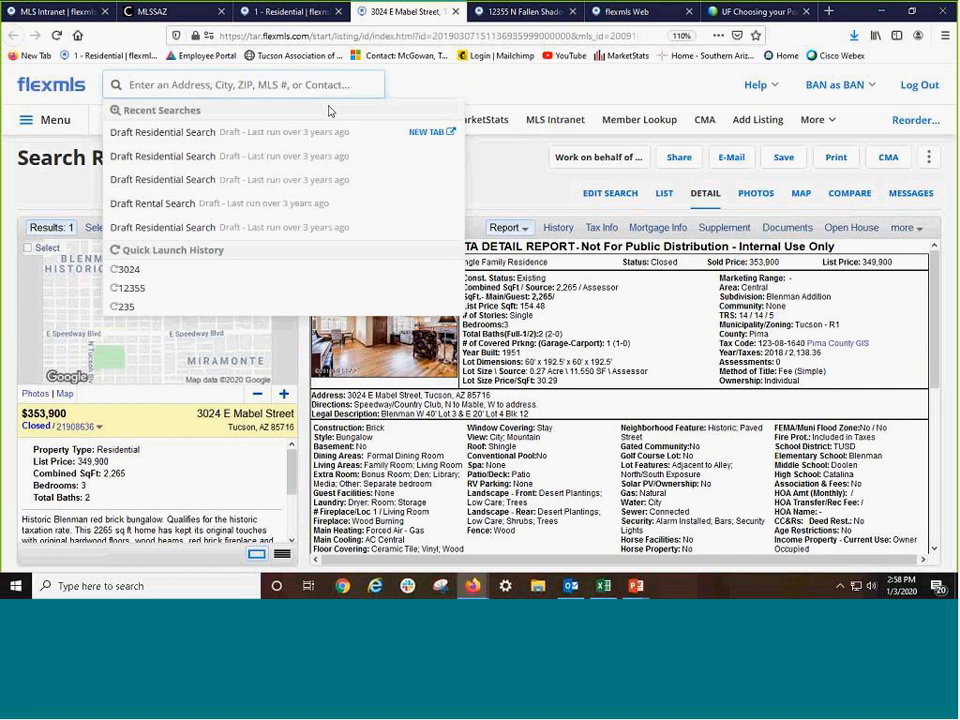
text(3539 N Sierra)
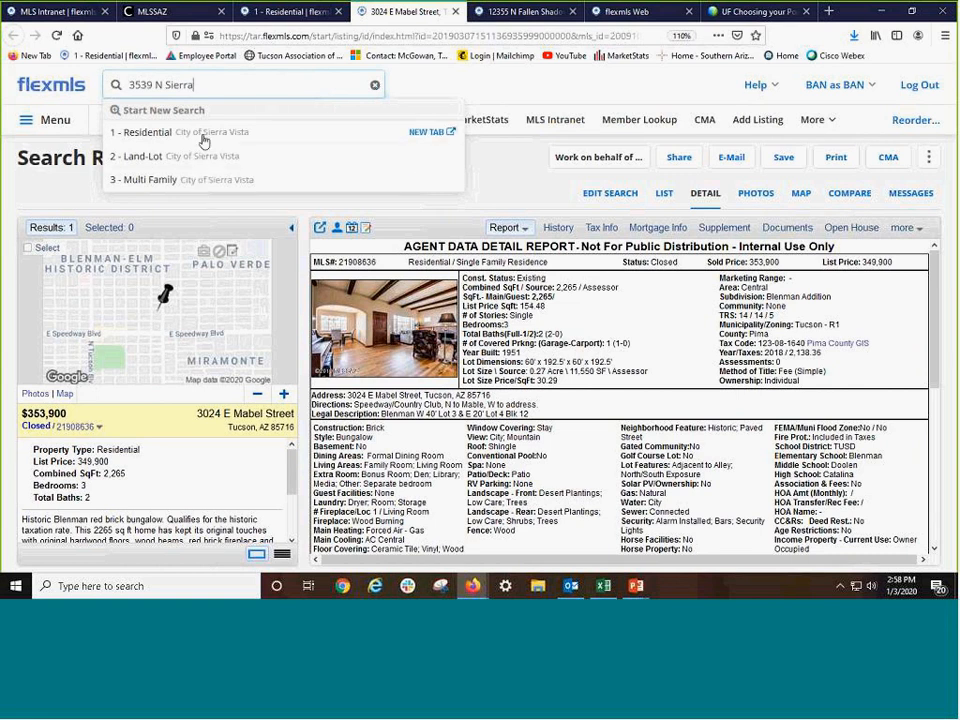
mouse_move(217, 87)
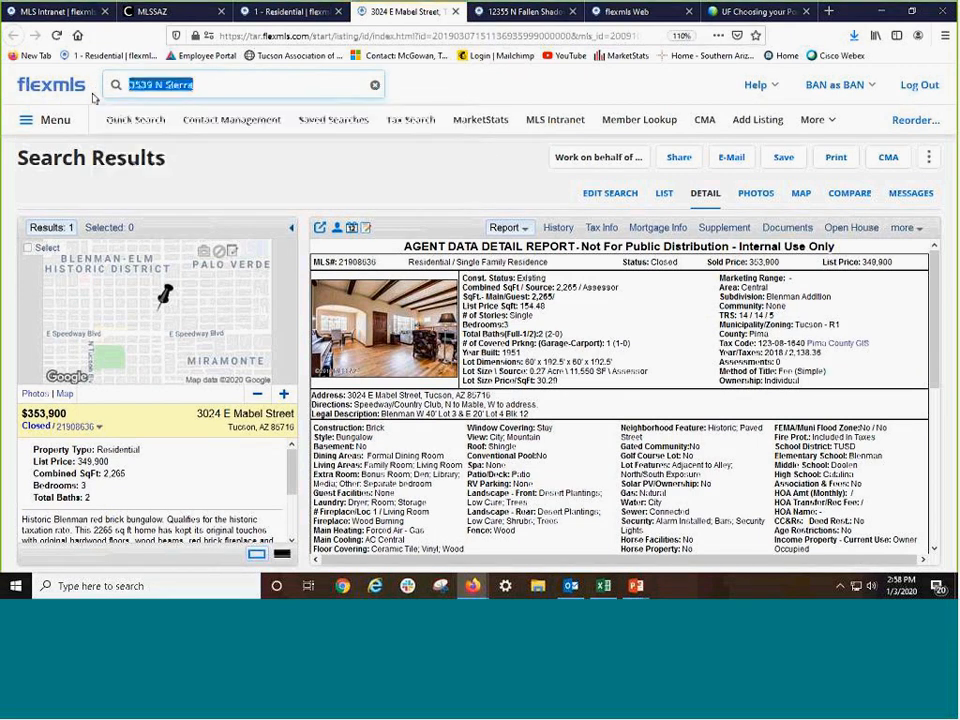
click(375, 84)
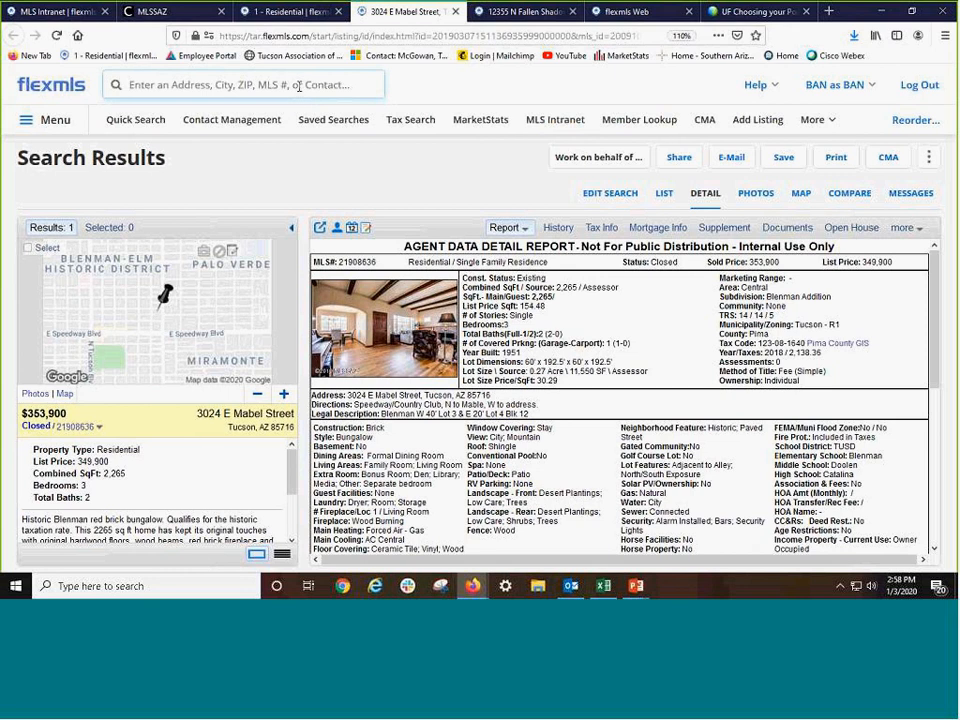
click(245, 84)
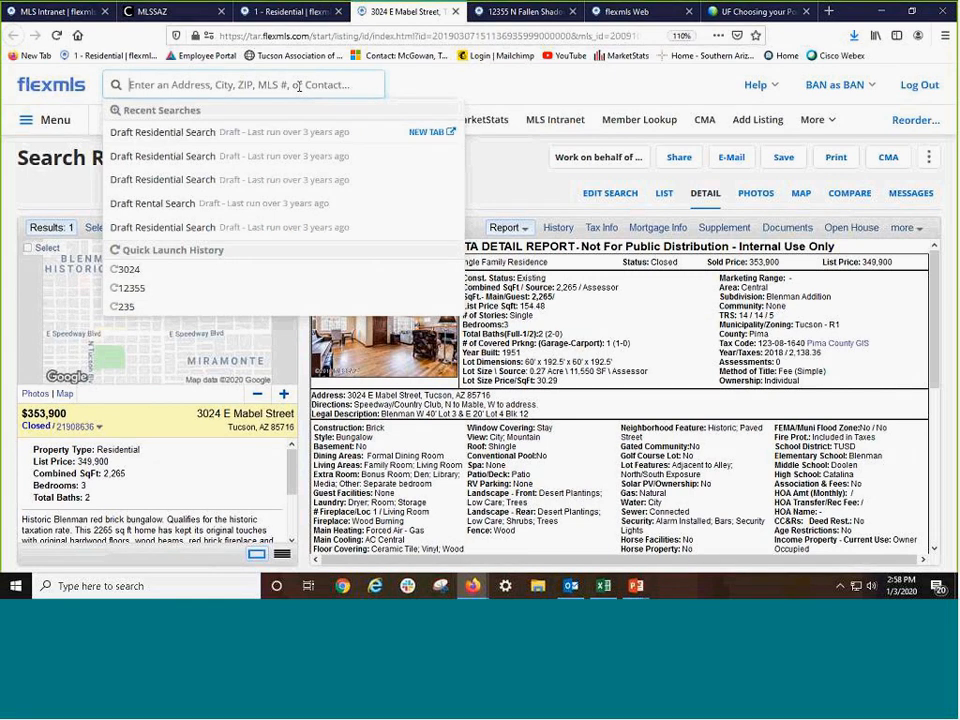
- Search 21824061 and open the expired 12355 N Fallen Shadows Drive listing in a new tab
text(21824061)
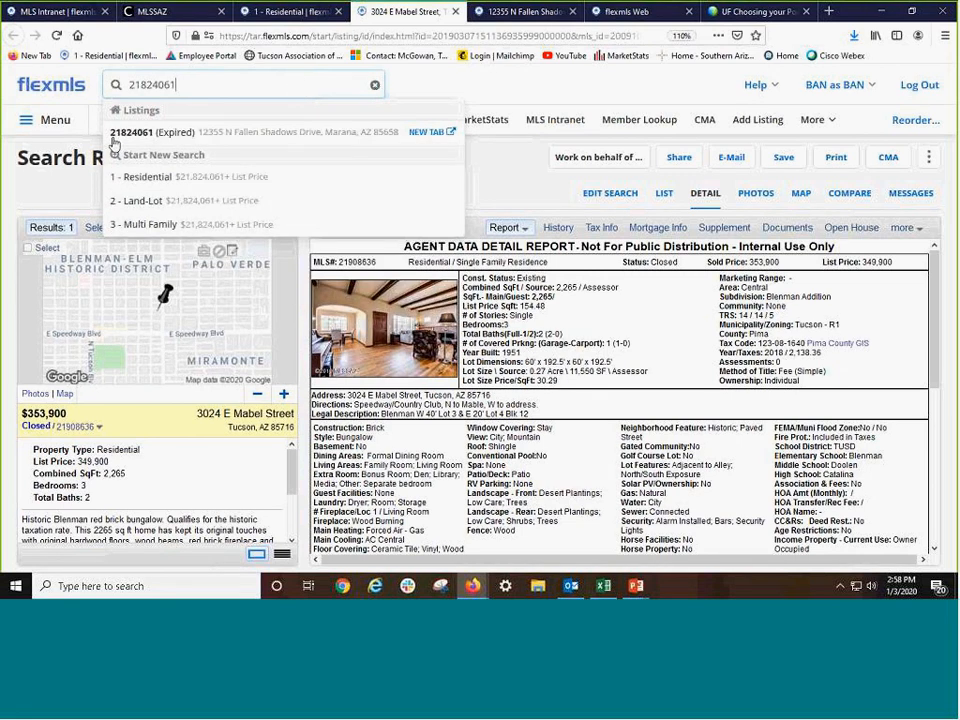
mouse_move(145, 140)
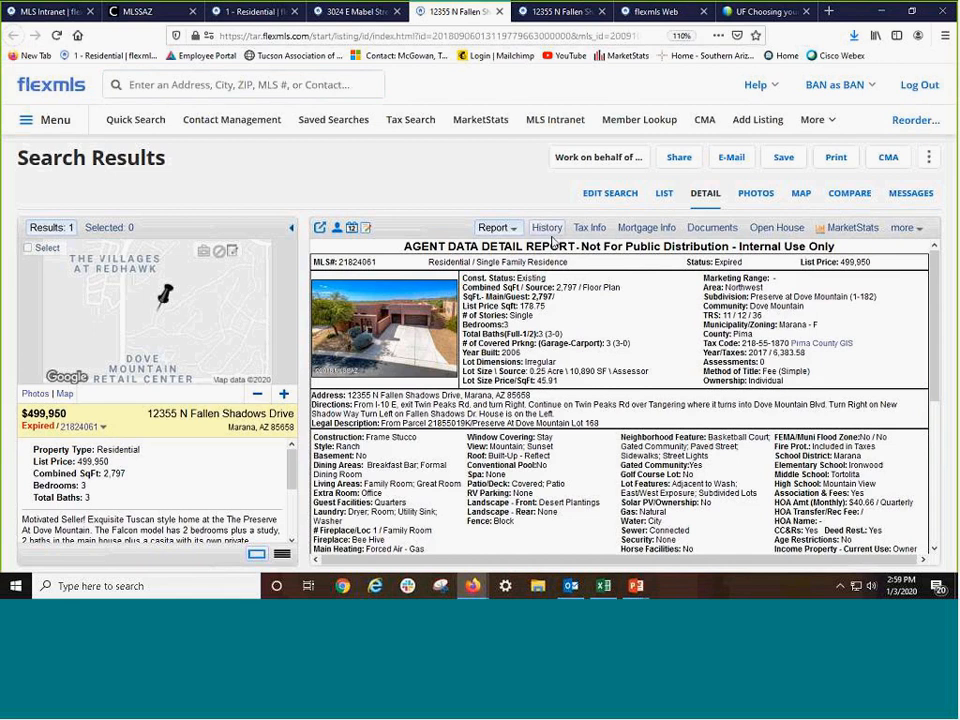
click(546, 227)
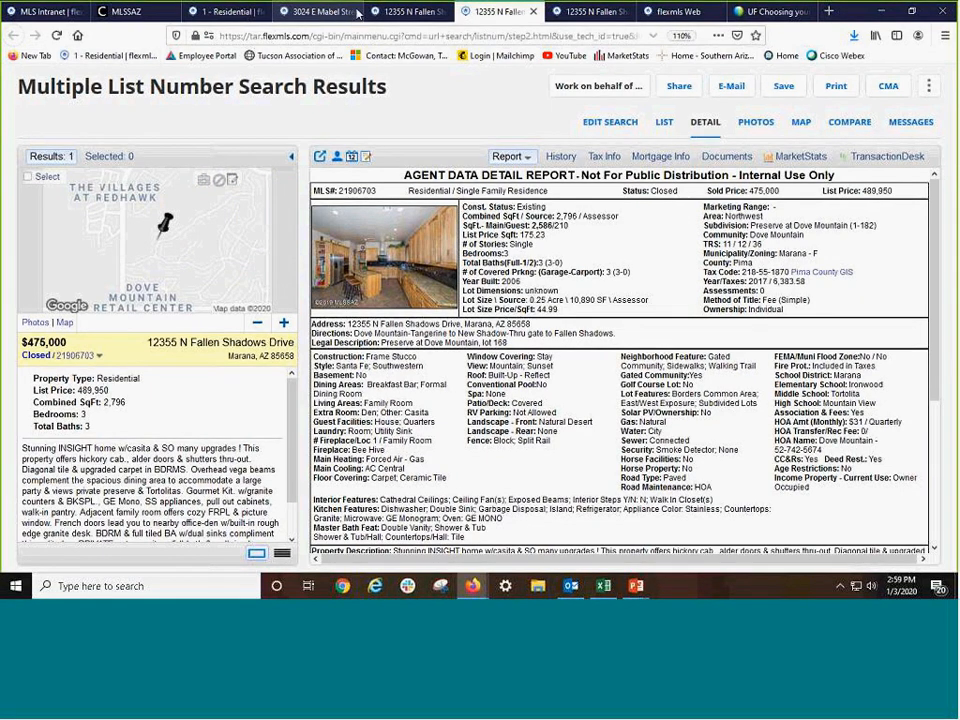
- Close the 3024 E Mabel Street and 12355 N Fallen Shadows Drive listing tabs
click(310, 11)
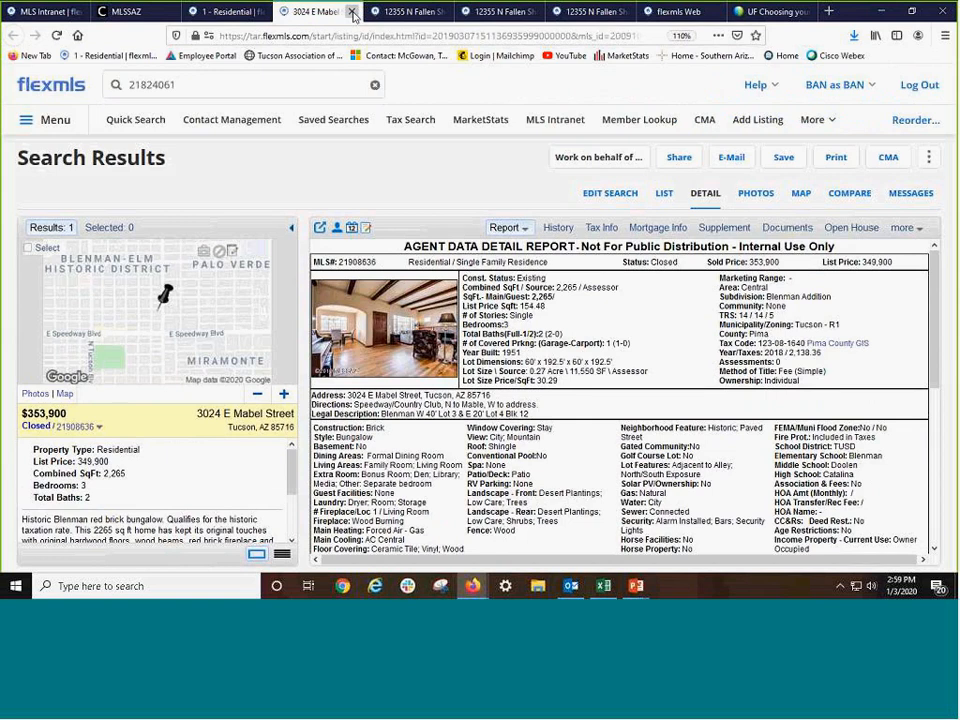
click(352, 15)
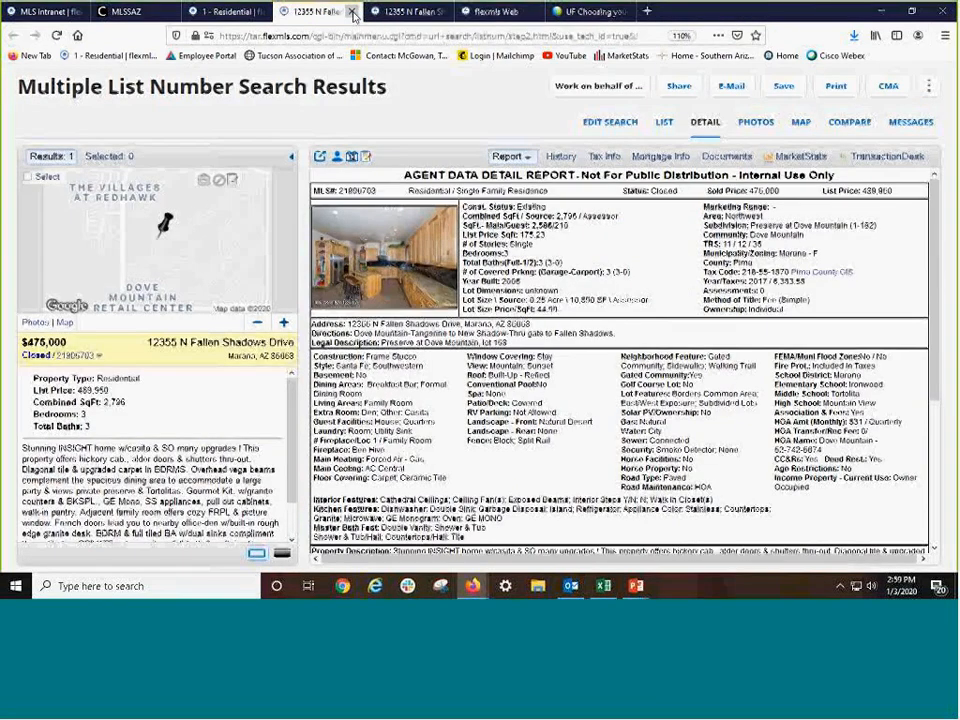
click(315, 11)
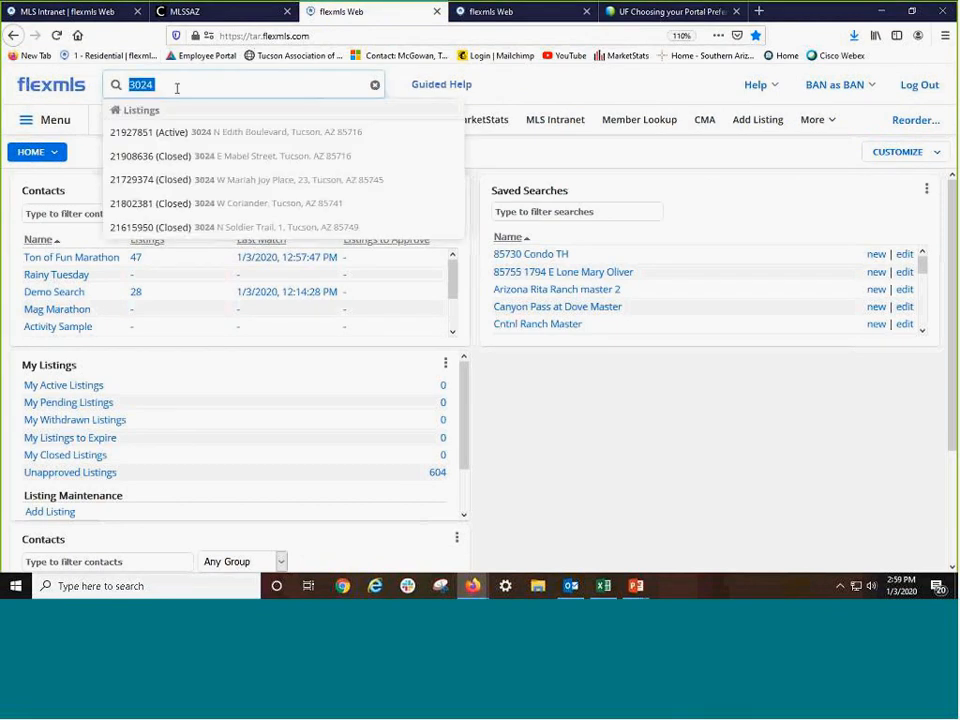
click(375, 84)
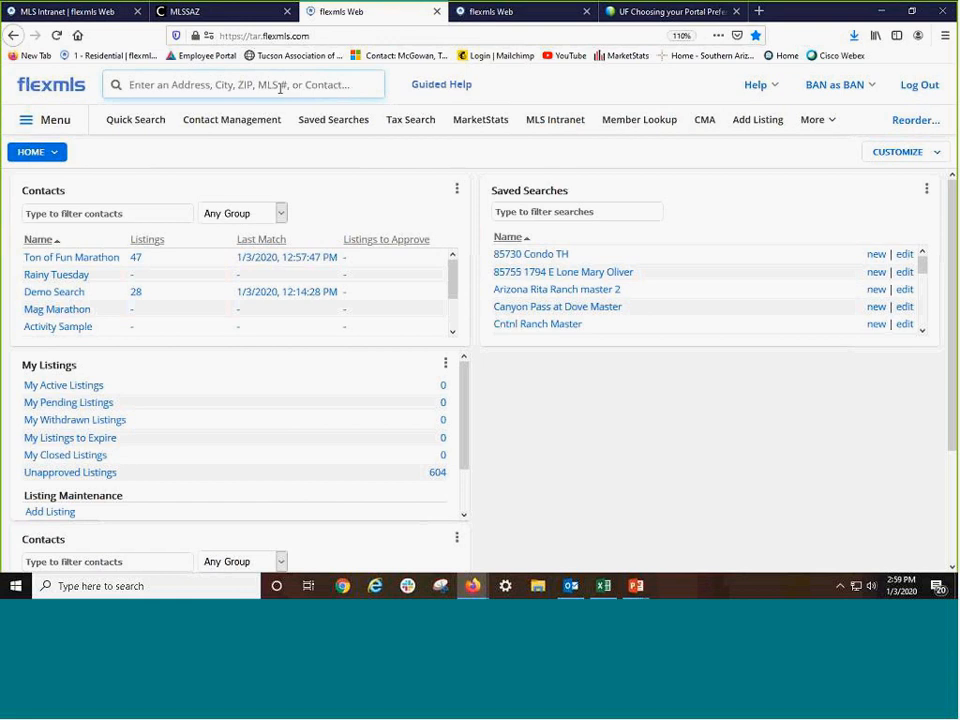
text(3456)
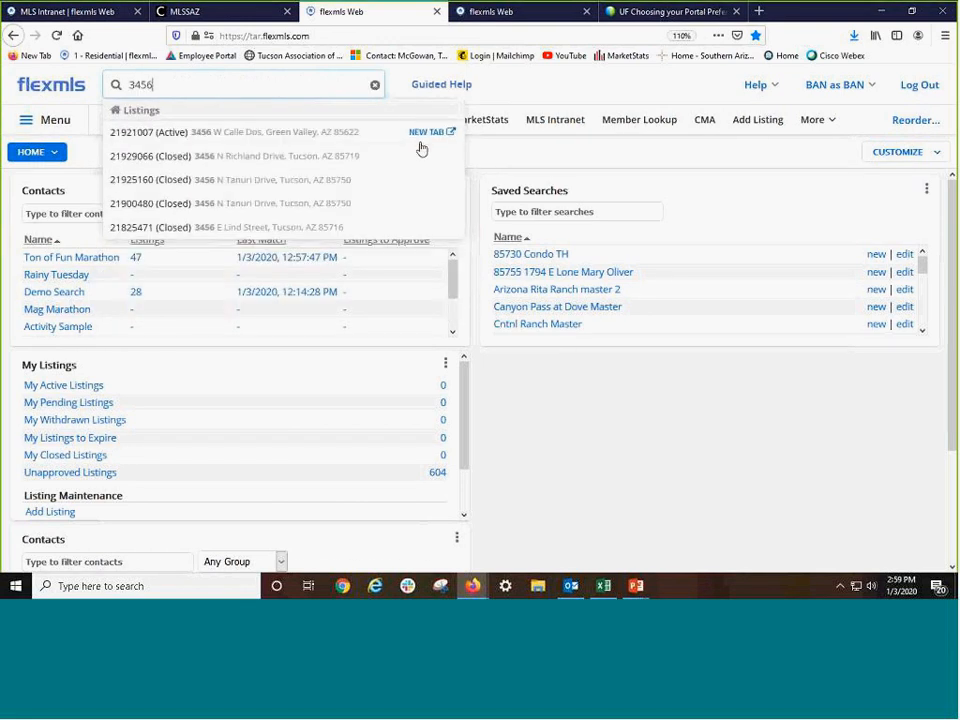
mouse_move(426, 176)
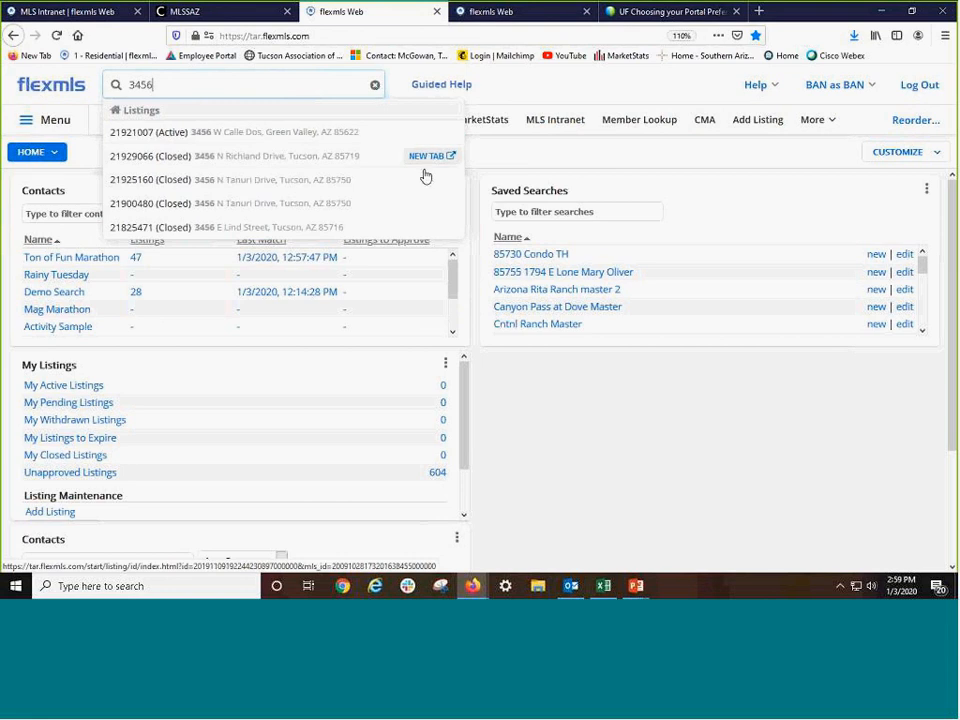
click(231, 155)
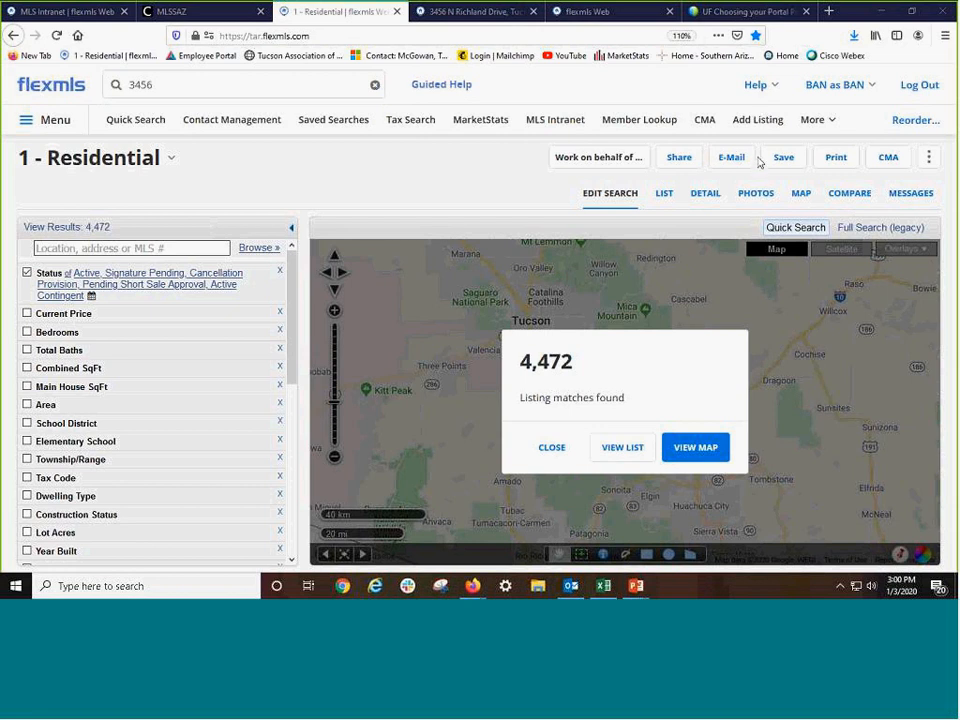
mouse_move(758, 168)
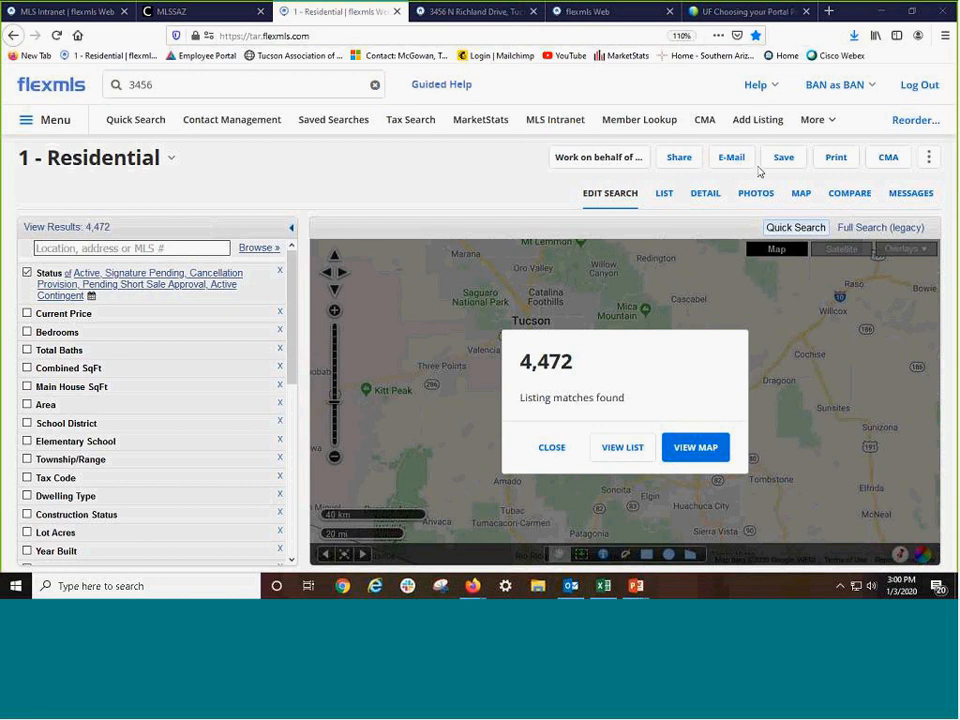